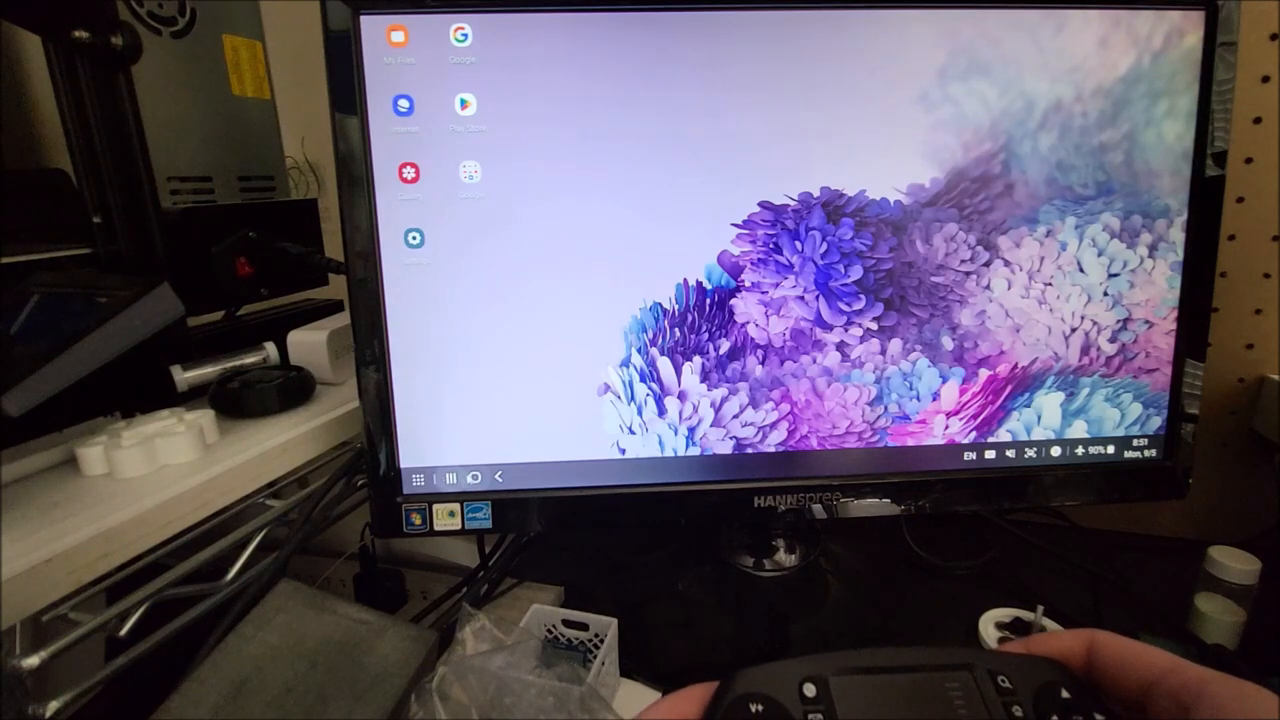
# Open the calendar, shrink it into a smaller window, then close it.
pyautogui.click(447, 477)
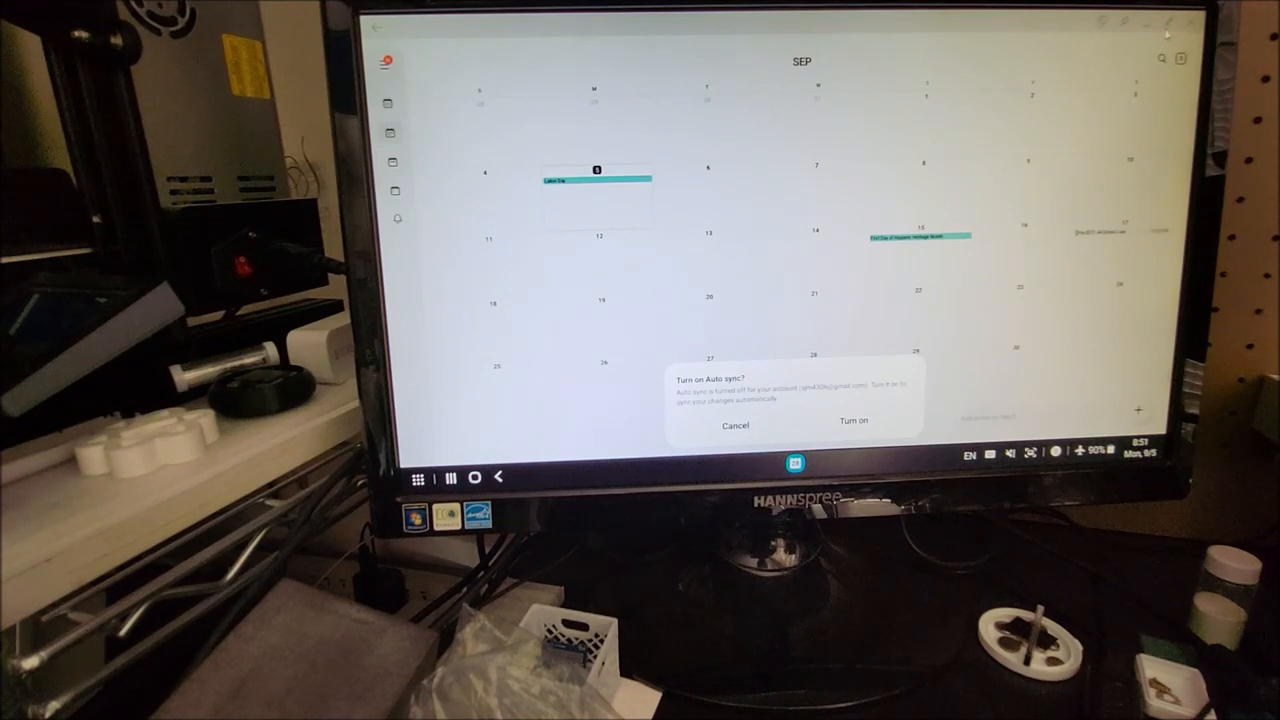
pyautogui.click(735, 425)
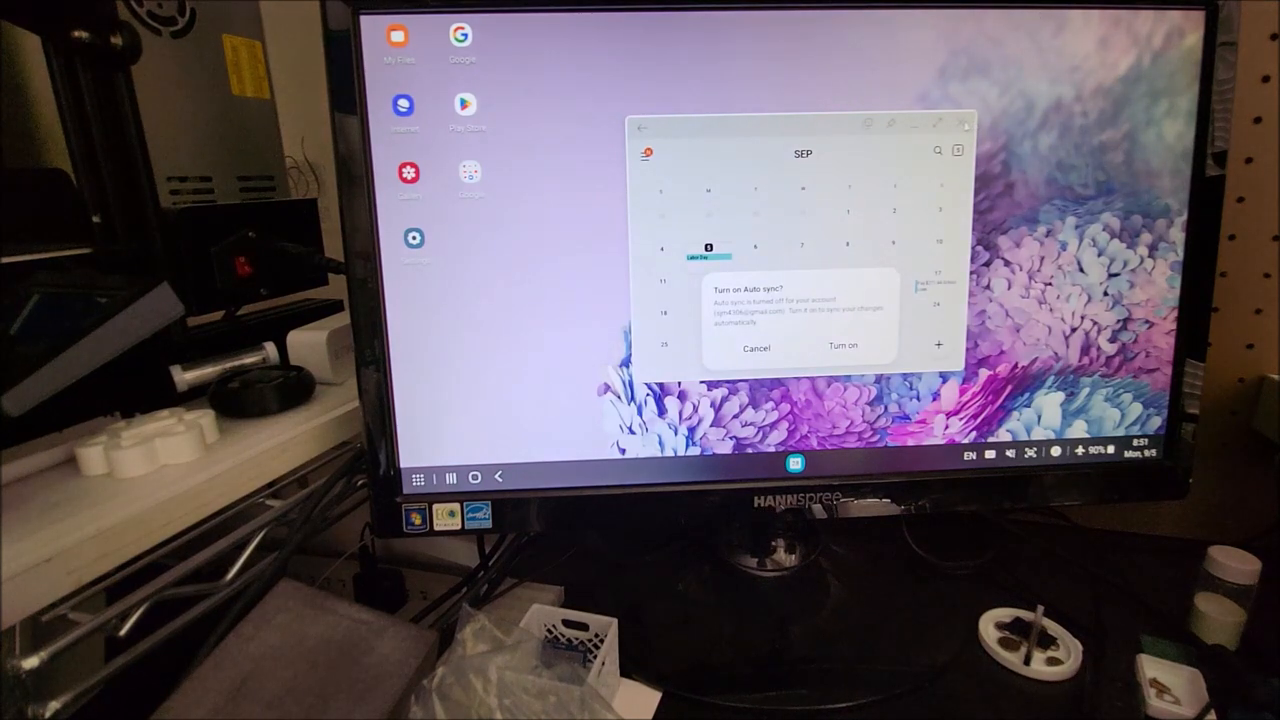
pyautogui.click(757, 347)
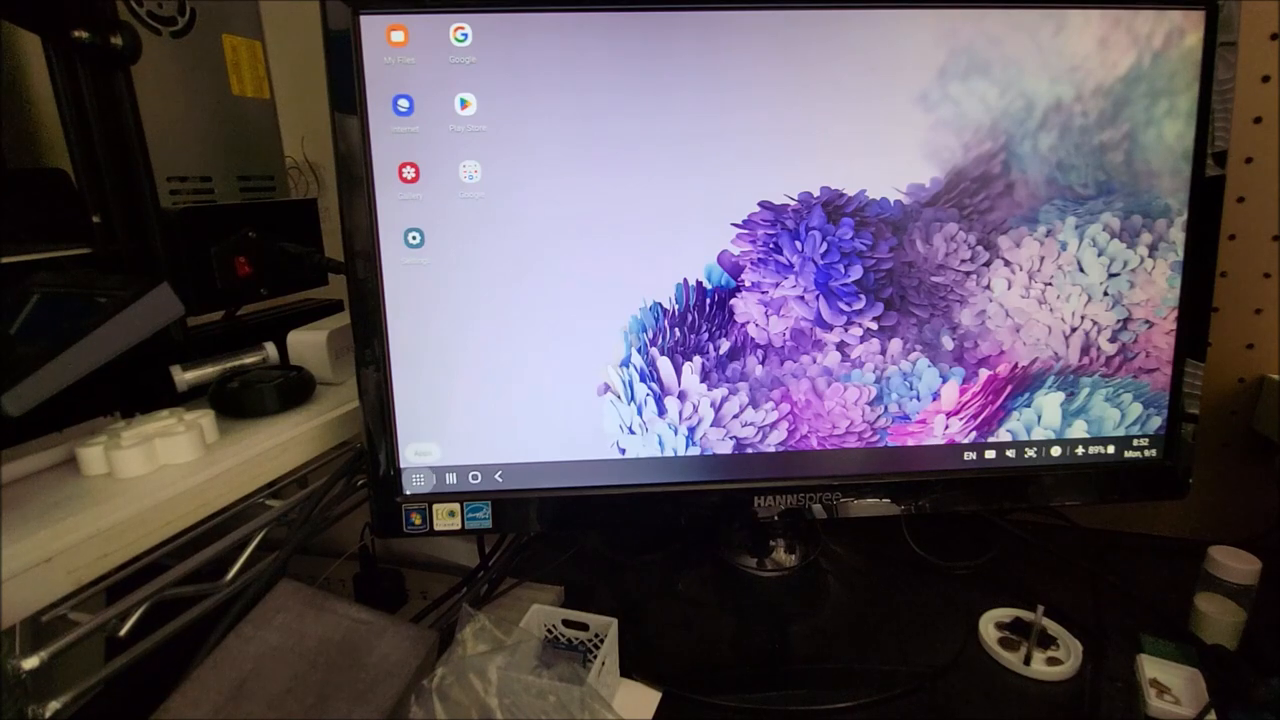
# Launch AetherSX2 and boot Half-Life from the game list.
pyautogui.click(419, 476)
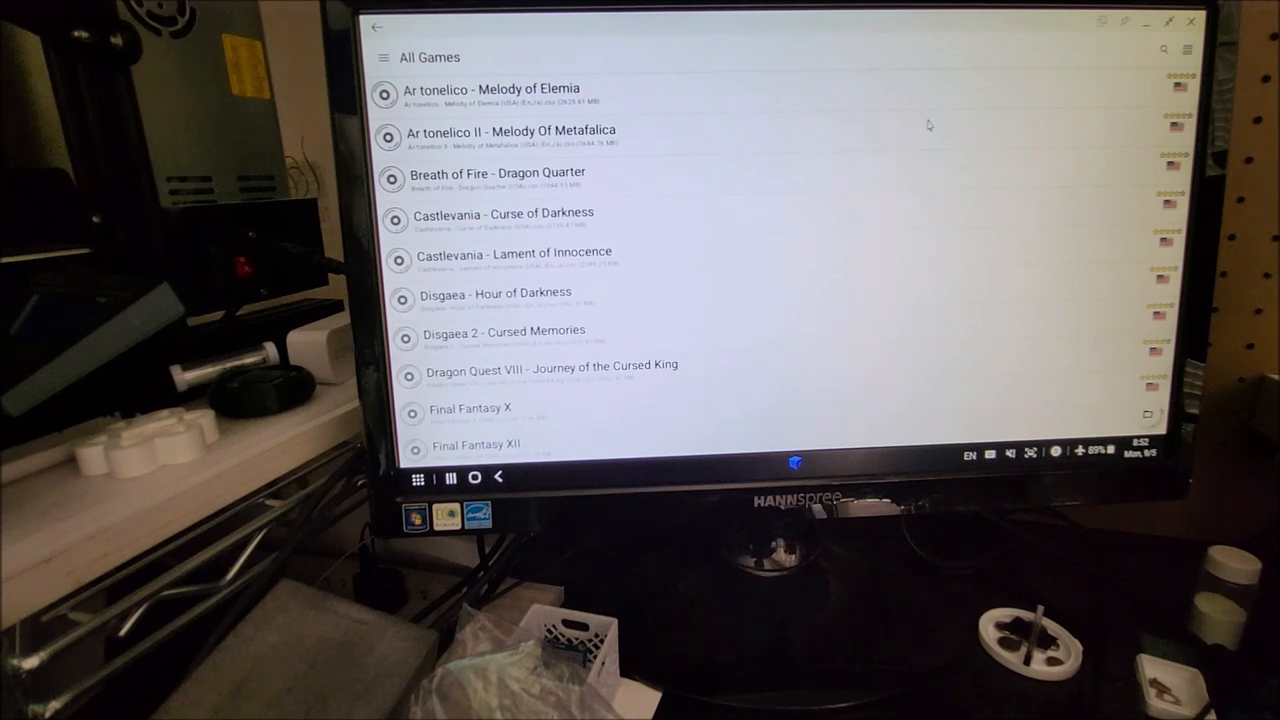
pyautogui.moveTo(778, 334)
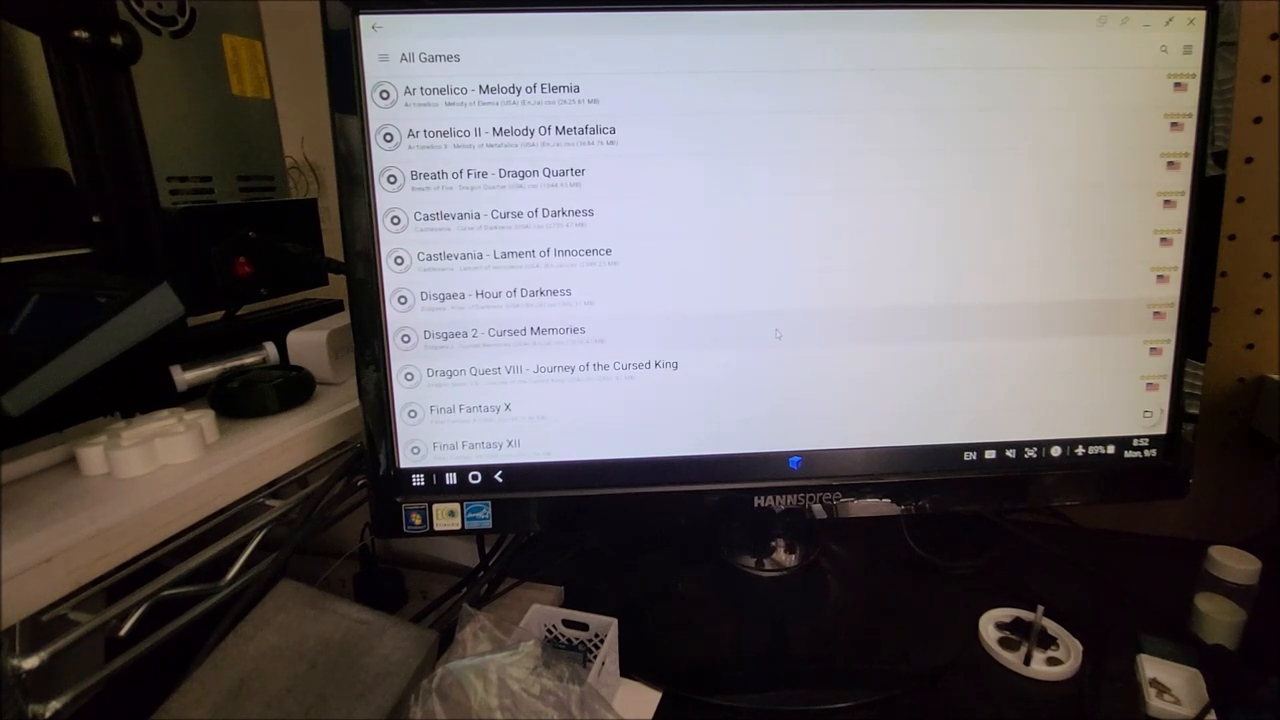
pyautogui.scroll(-3)
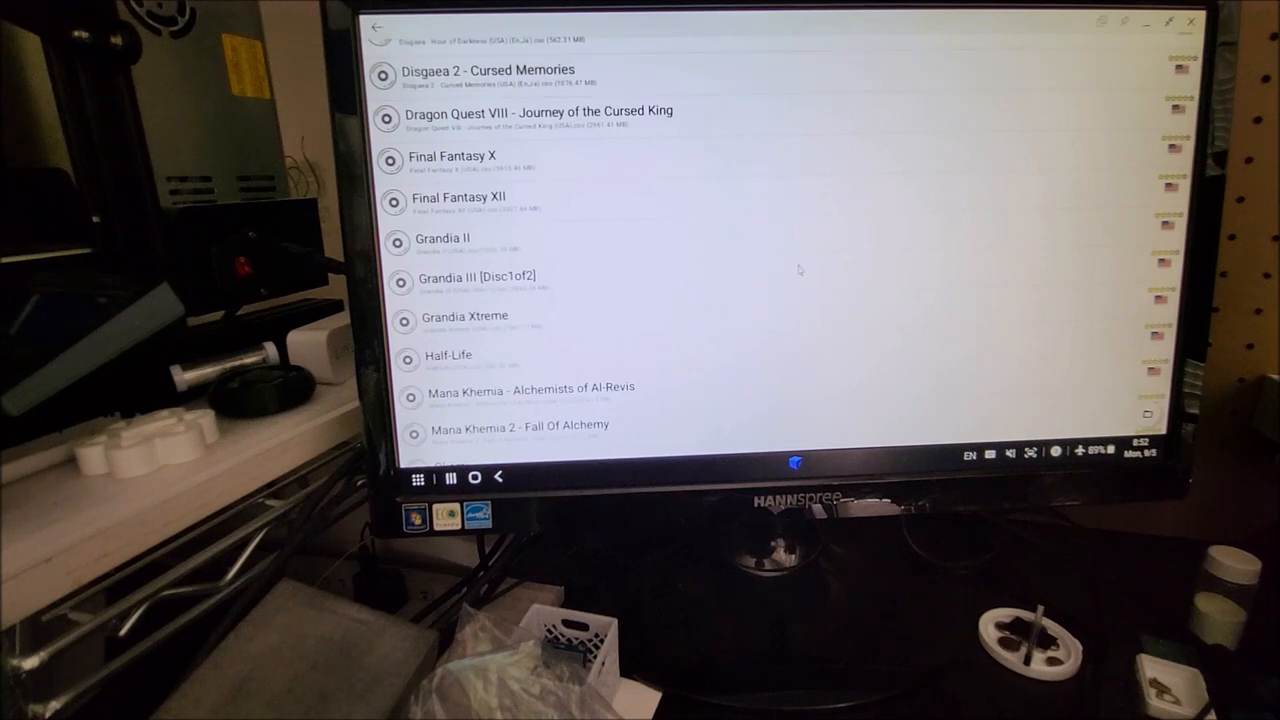
pyautogui.scroll(-3)
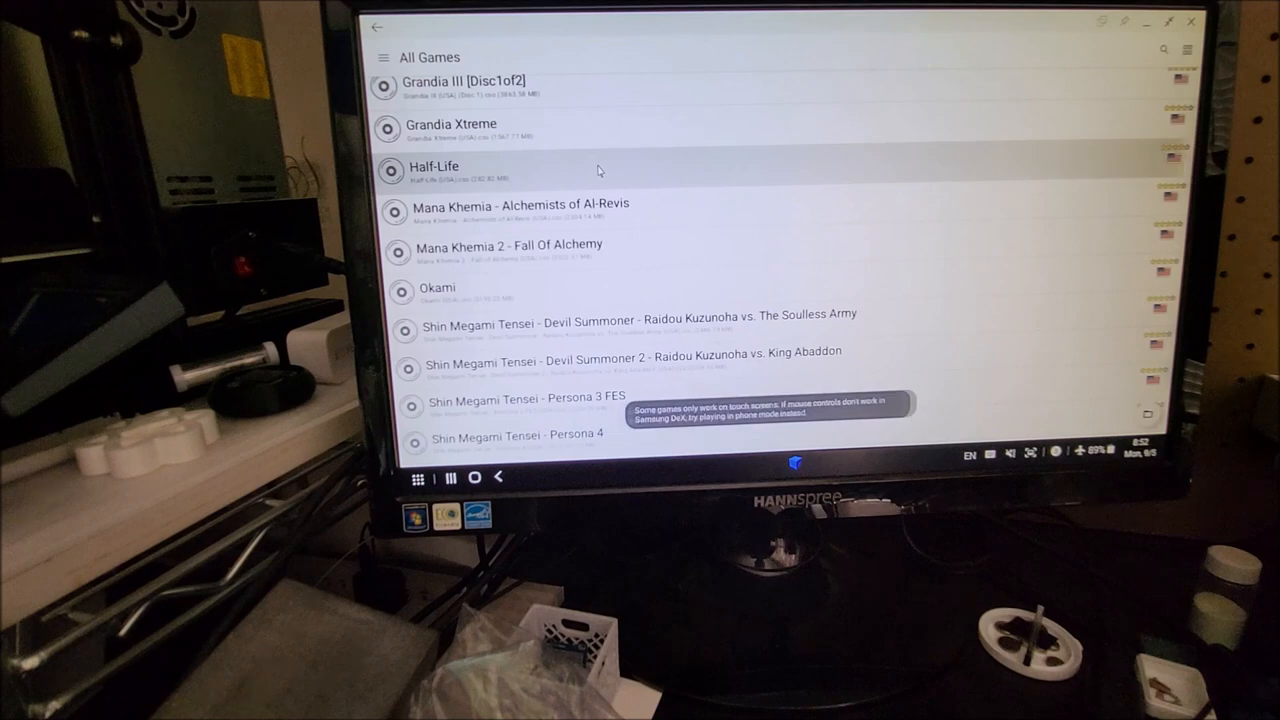
pyautogui.click(434, 166)
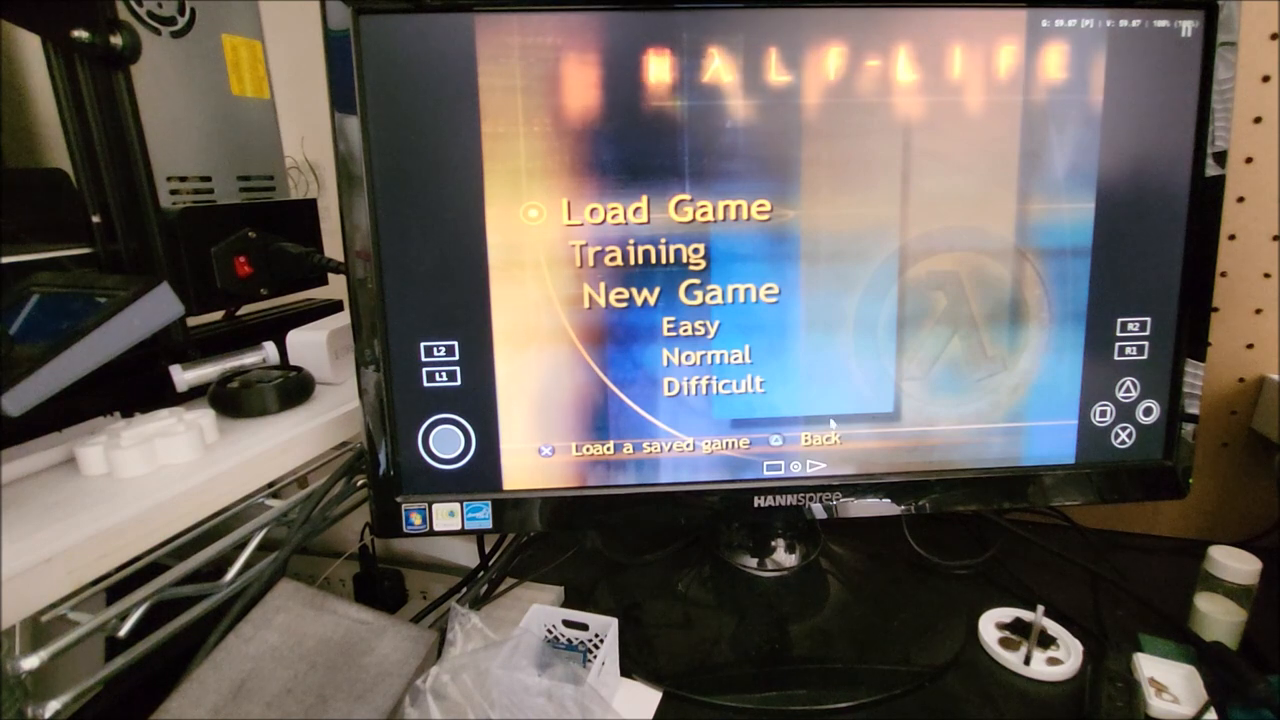
# Play Half-Life with the controller, then exit AetherSX2 to the DeX desktop.
pyautogui.press('down')
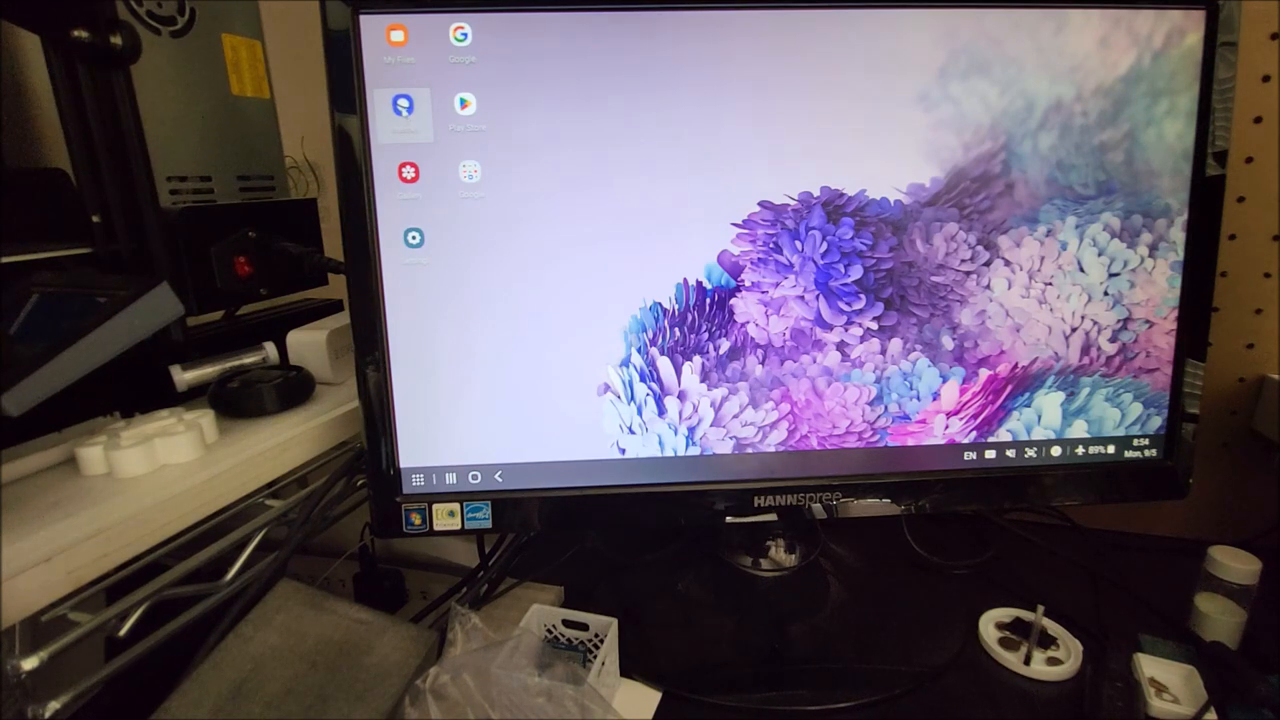
# Open Samsung Internet, pass the welcome screen, and scroll through hackaday.com.
pyautogui.click(407, 105)
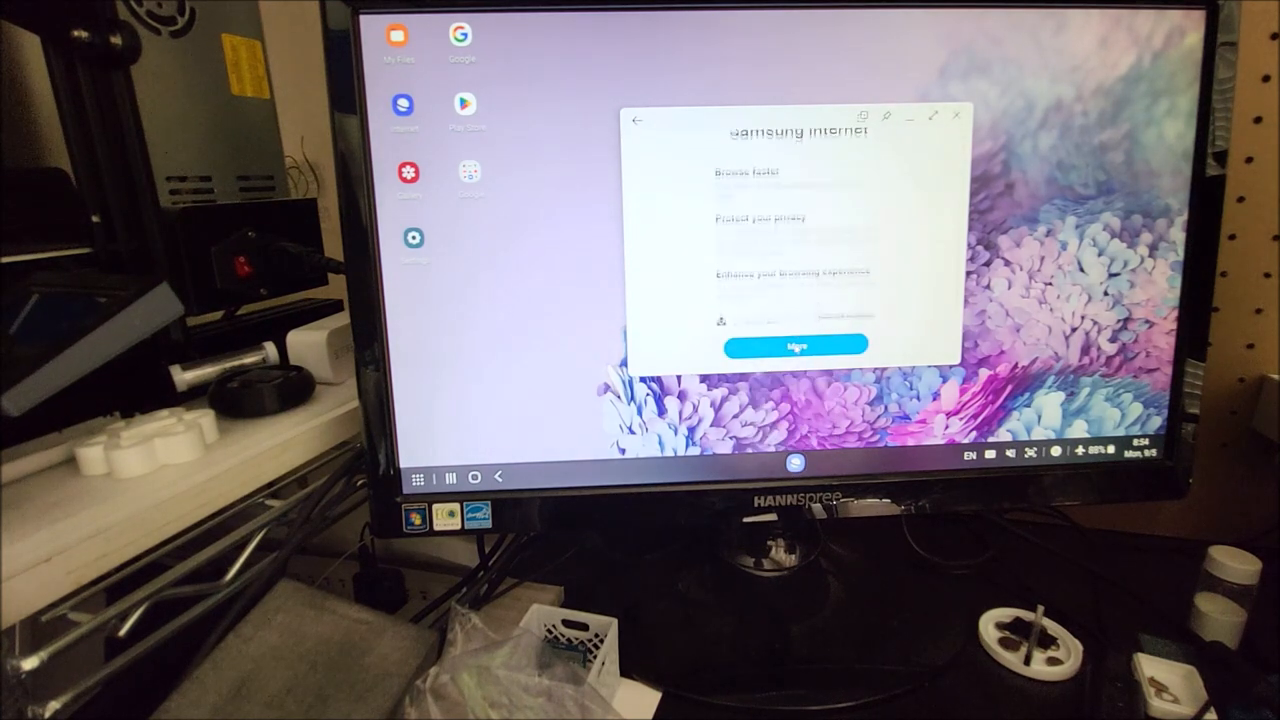
pyautogui.click(795, 345)
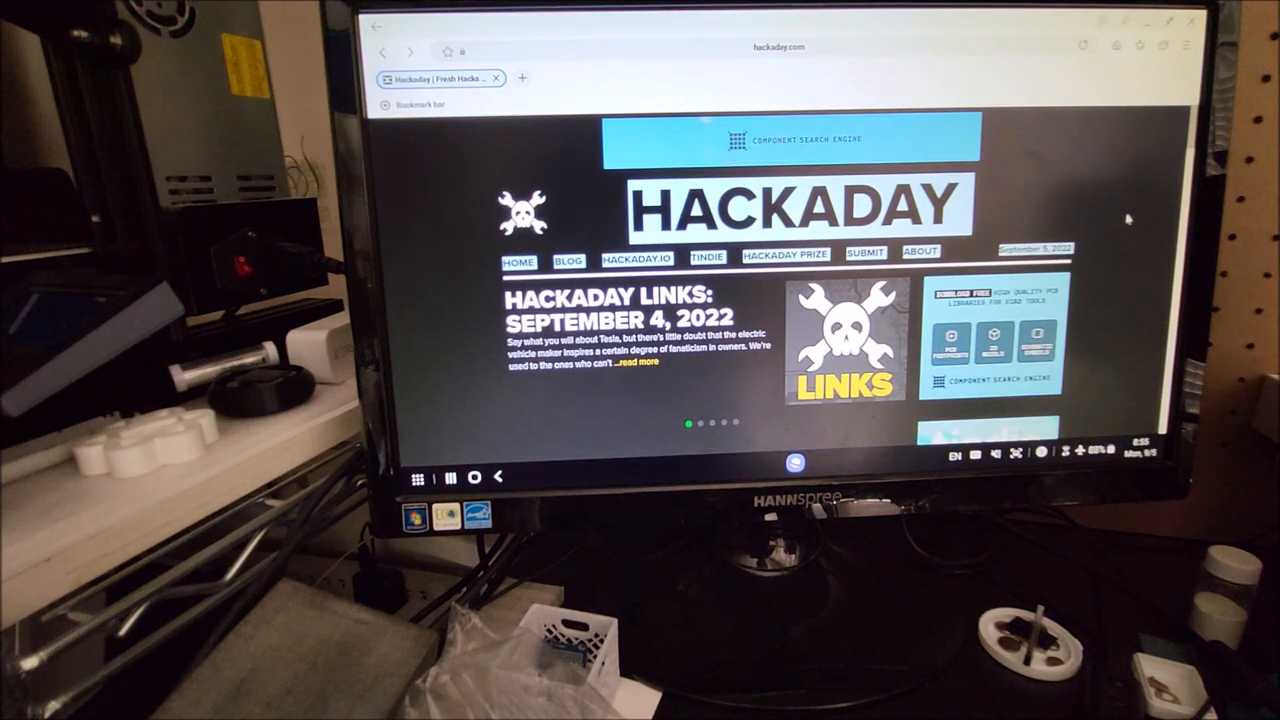
pyautogui.scroll(-3)
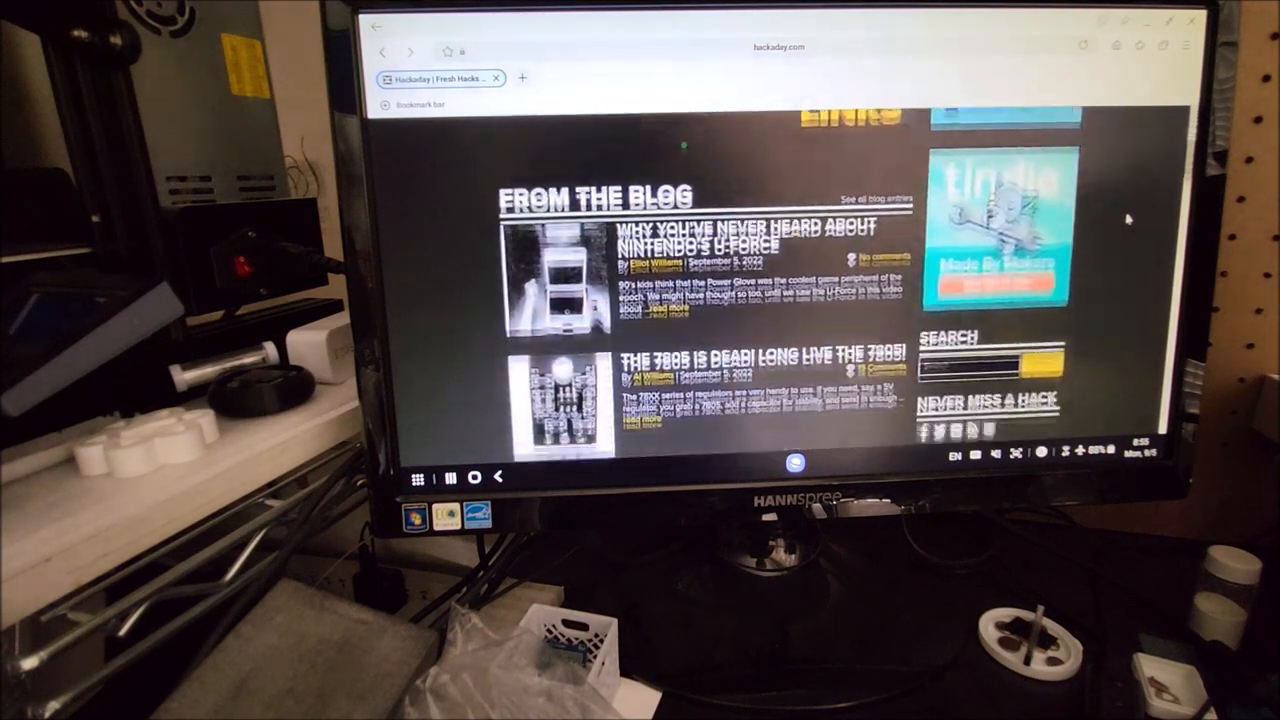
pyautogui.scroll(-3)
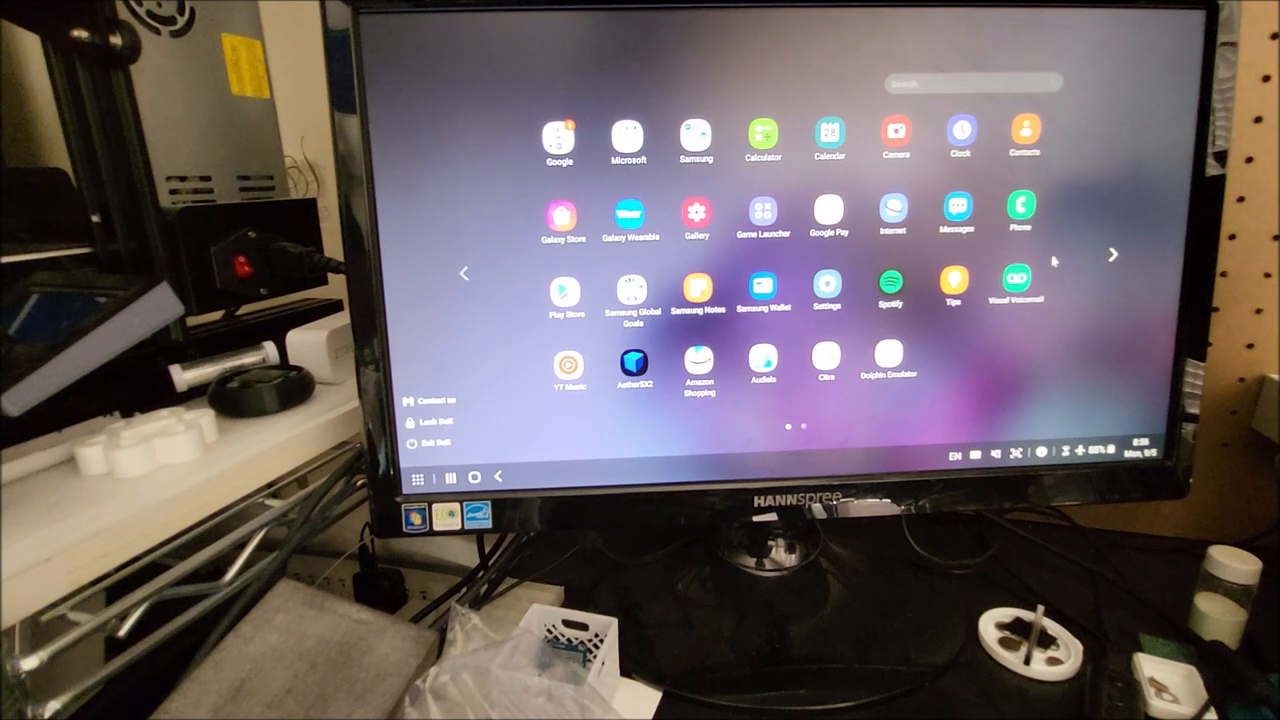
# Find YouTube by searching 'you' in the app drawer, then search for 'sjm4306'.
pyautogui.write('you')
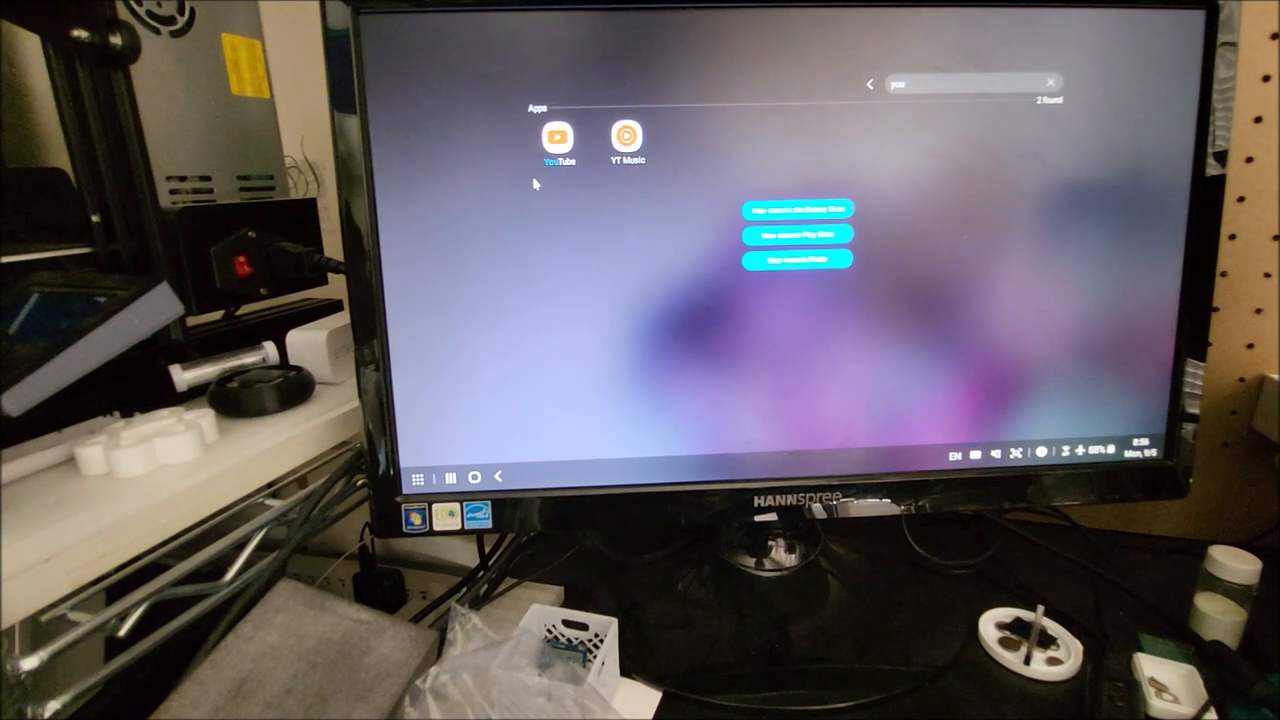
pyautogui.click(558, 136)
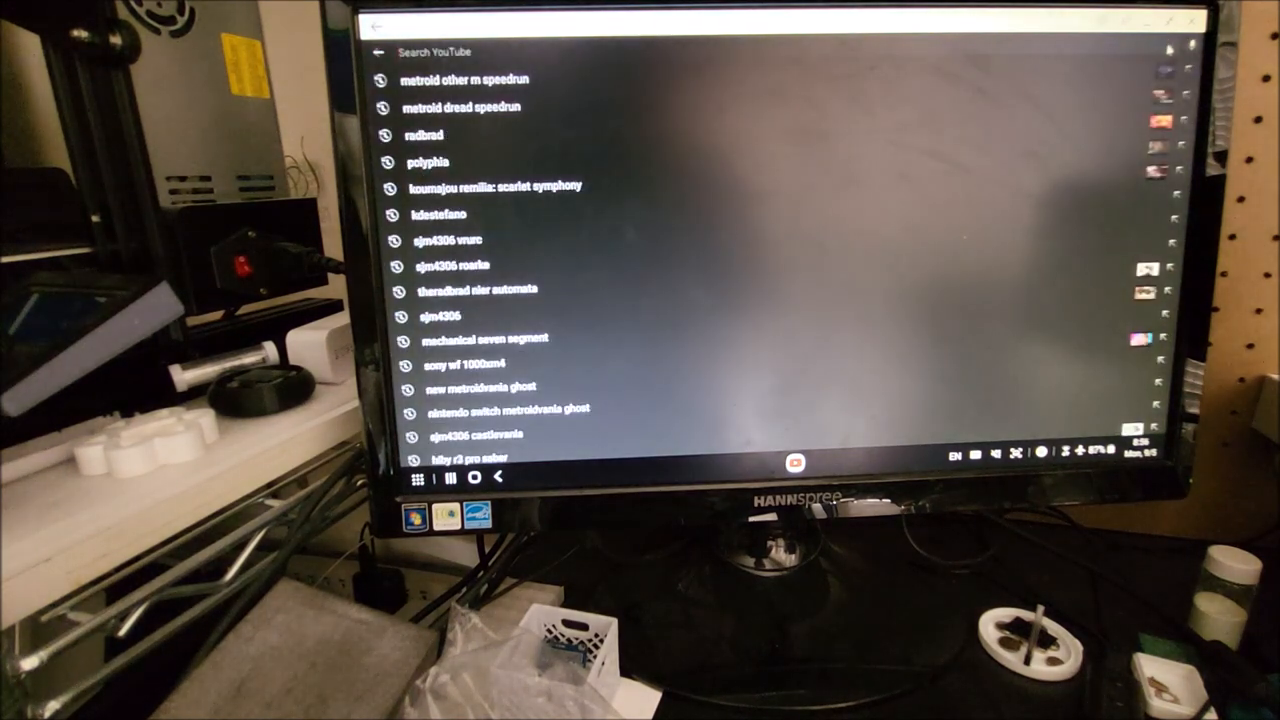
pyautogui.write('sjm4306')
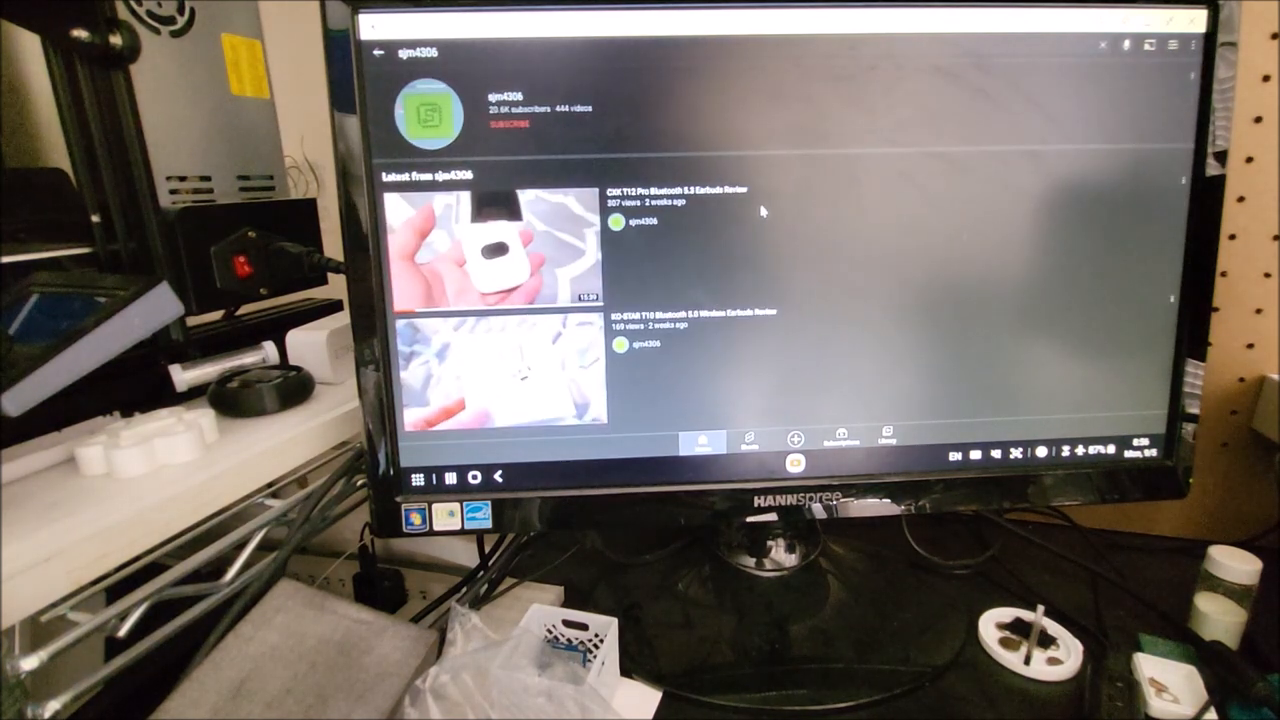
pyautogui.moveTo(785, 270)
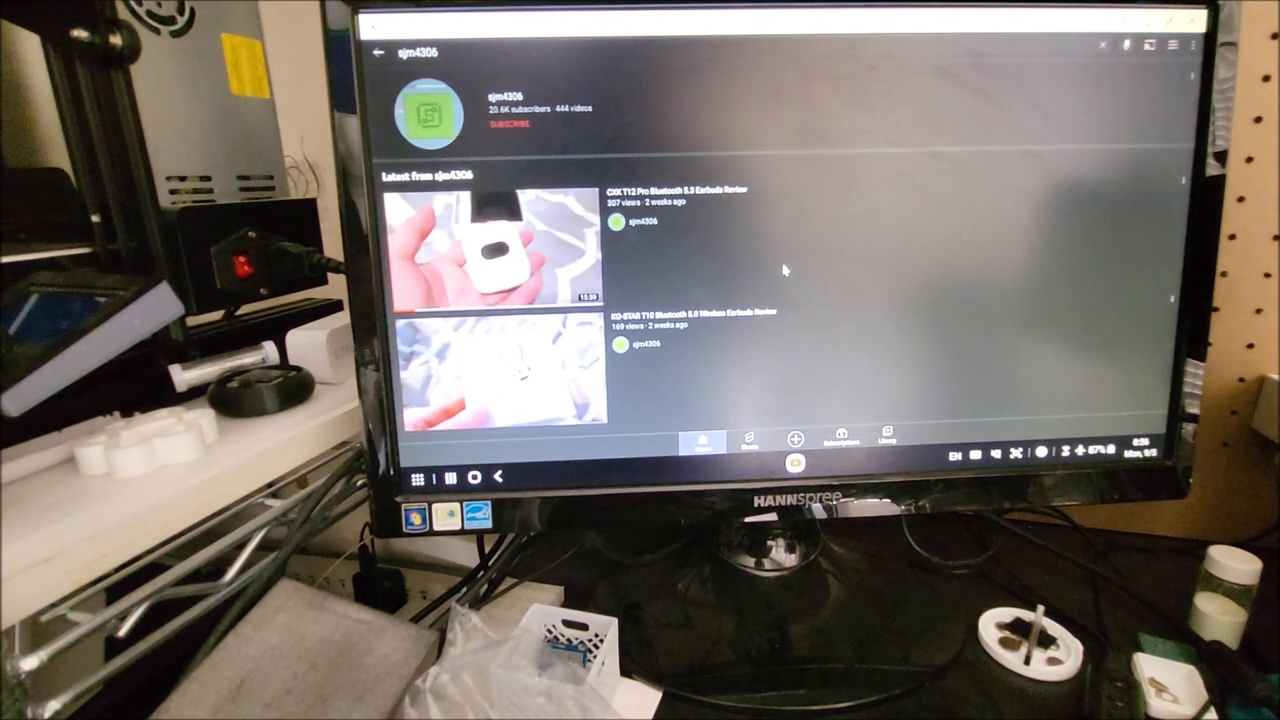
# Watch a video from the sjm4306 channel, then close YouTube.
pyautogui.click(488, 250)
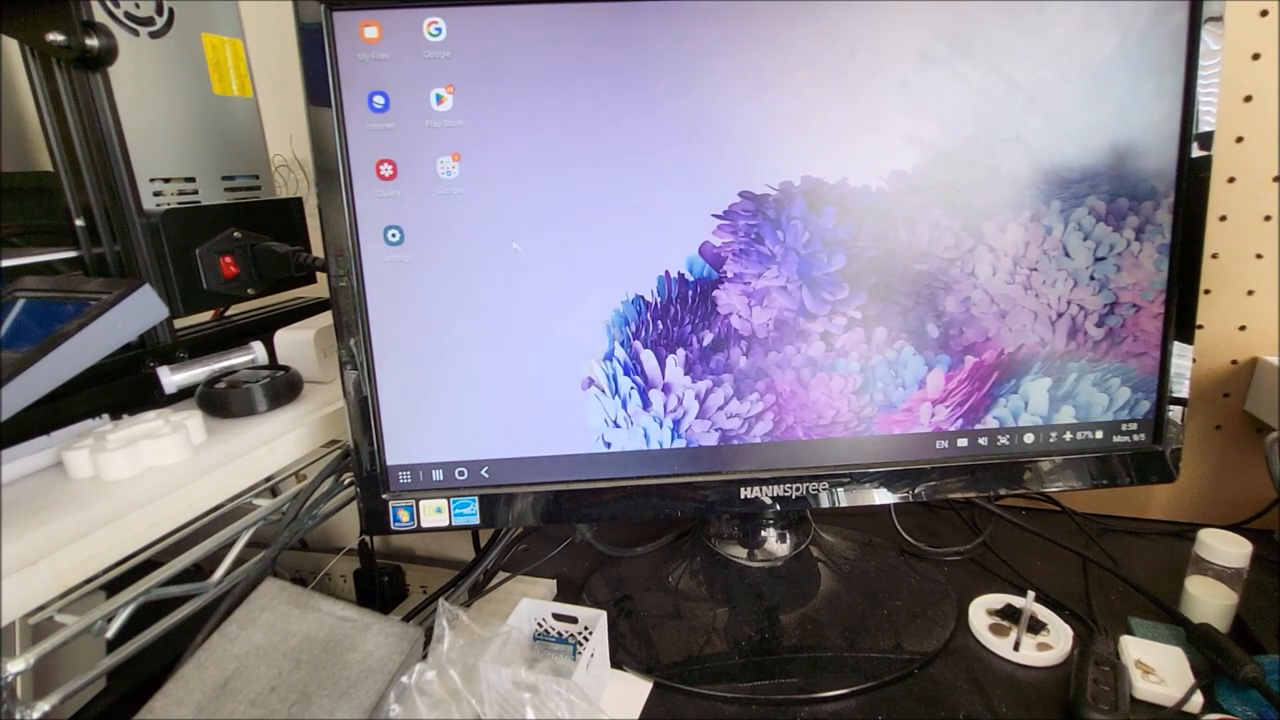
# Launch My Files from the desktop and open the USB storage 1 drive.
pyautogui.click(373, 35)
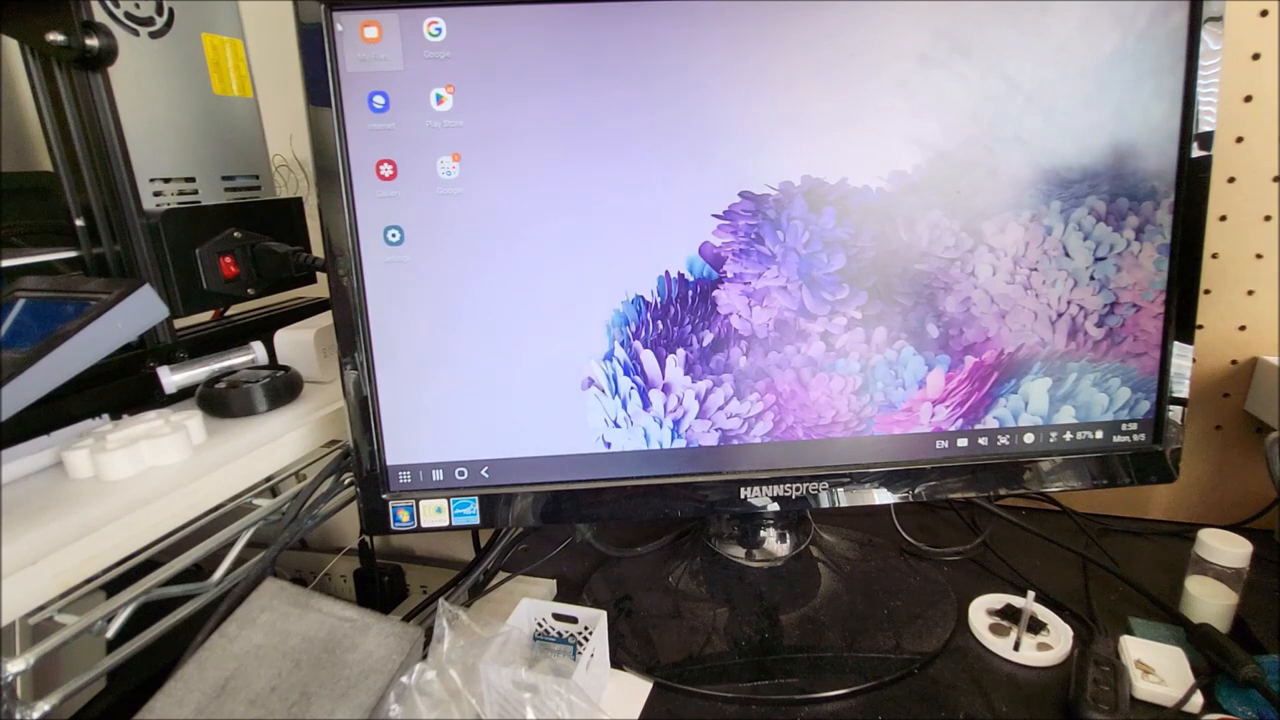
pyautogui.click(371, 38)
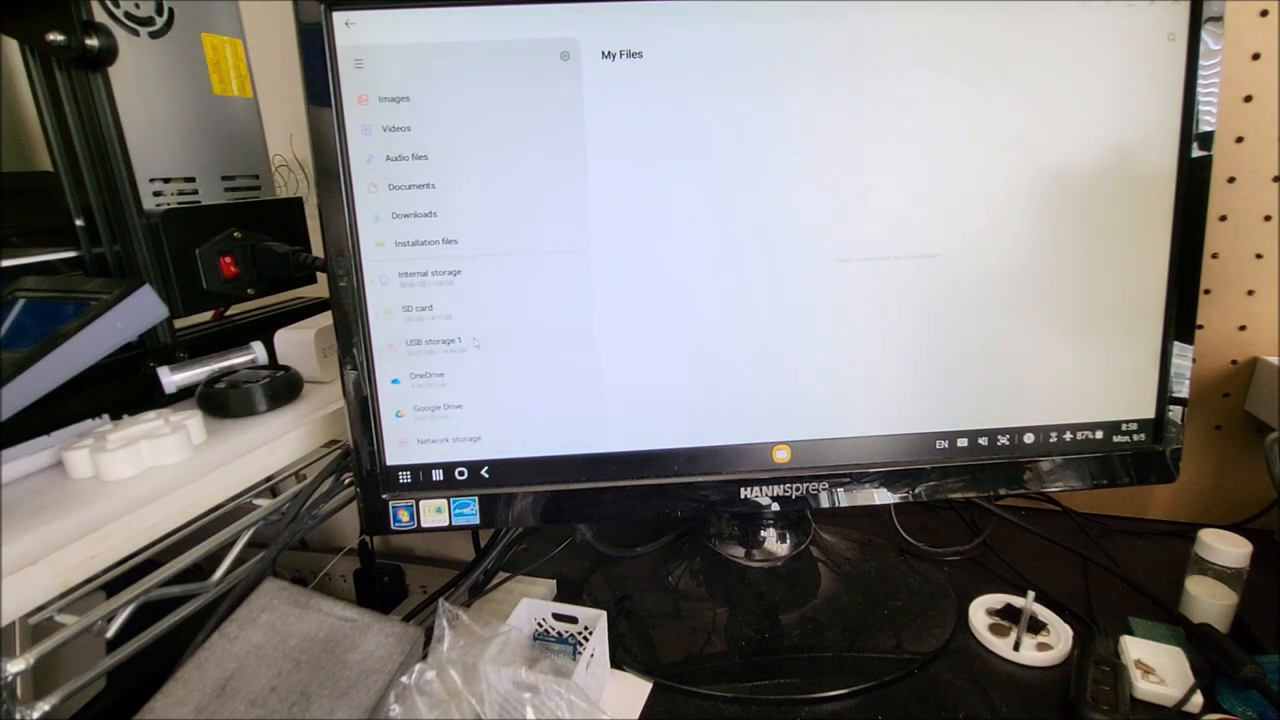
pyautogui.click(431, 341)
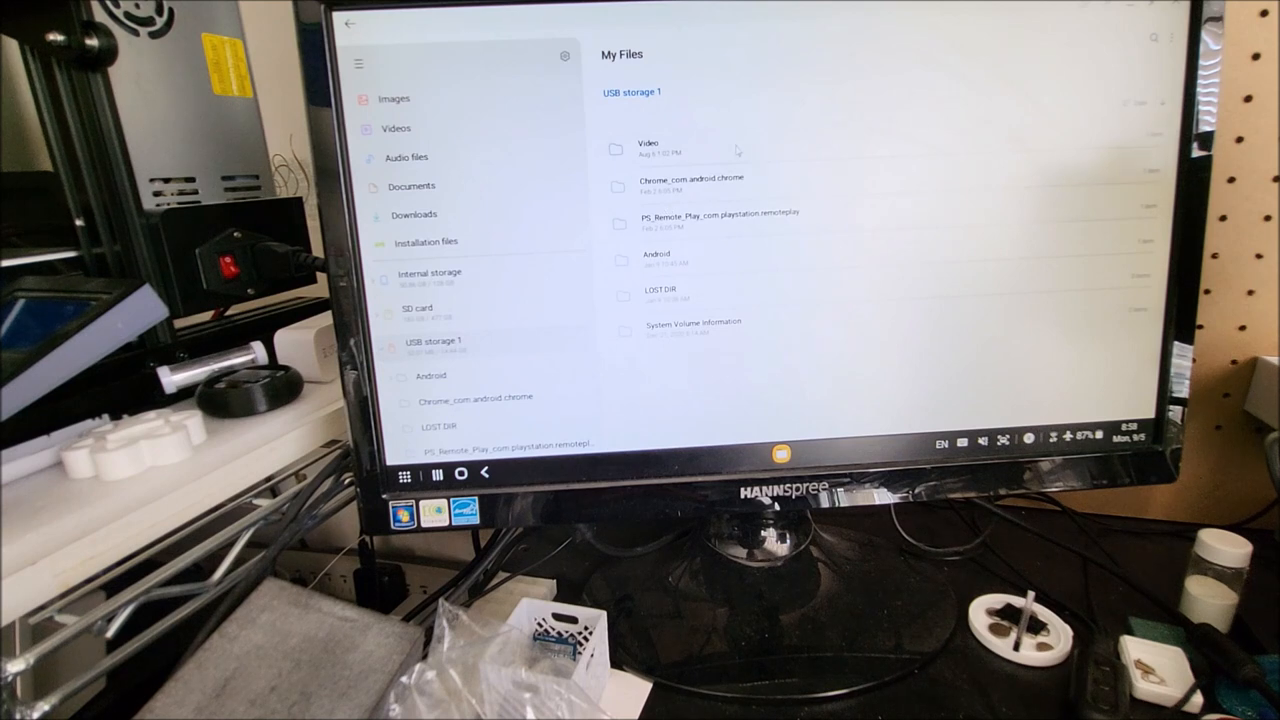